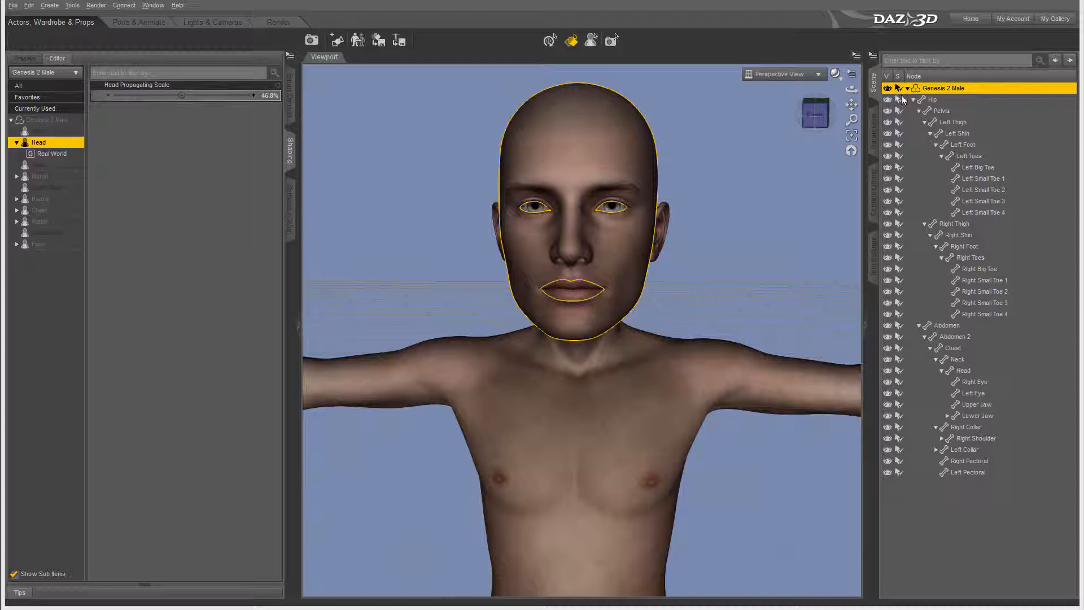
Show the head surface's shader properties — diffuse, bump and specular — in the Surfaces pane
click(518, 218)
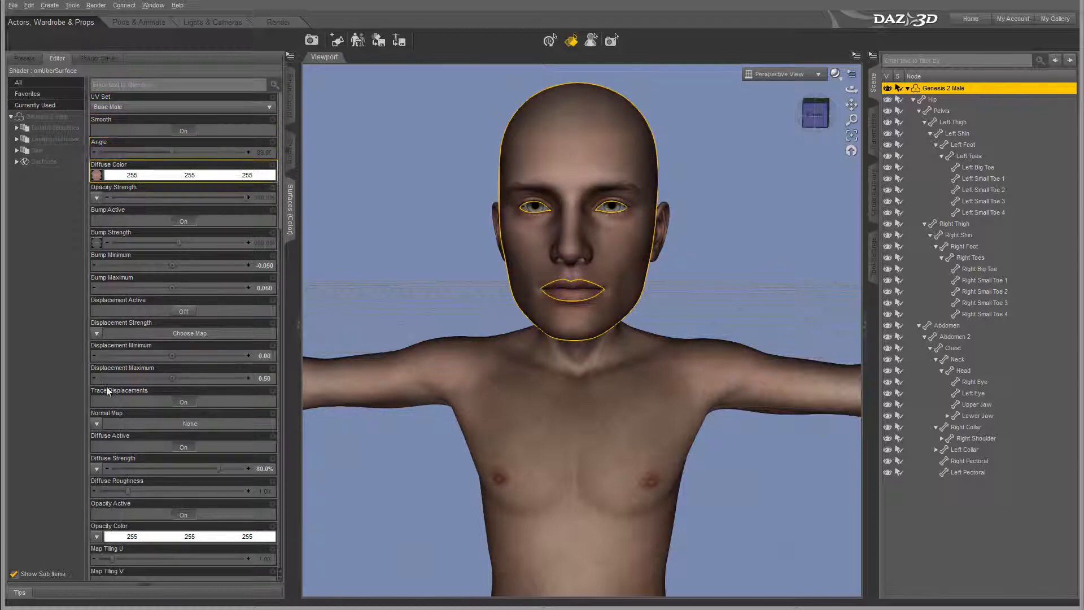
scroll(down, 3)
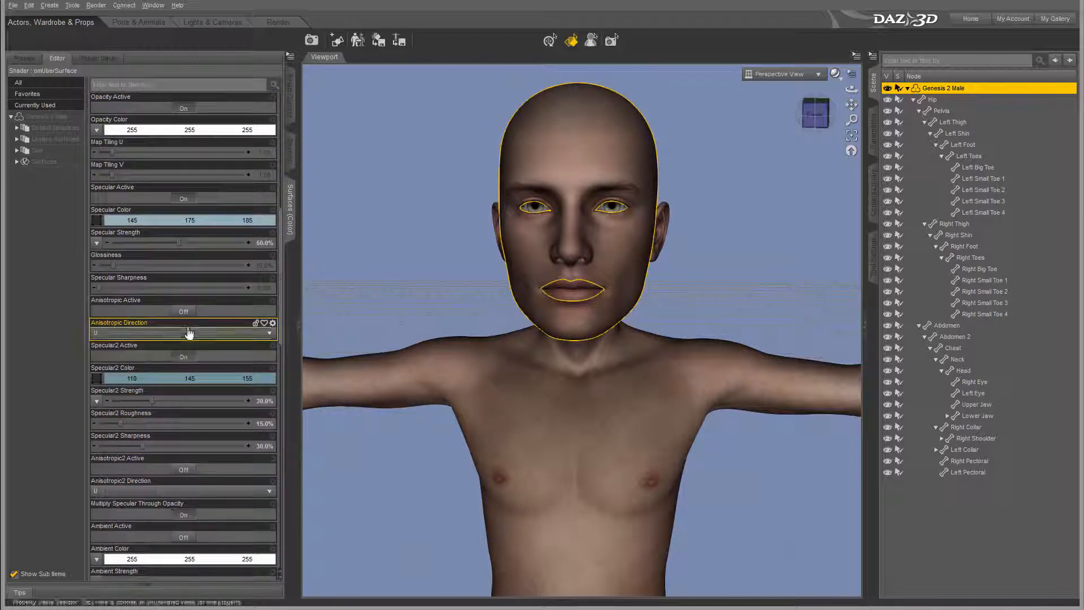
scroll(down, 3)
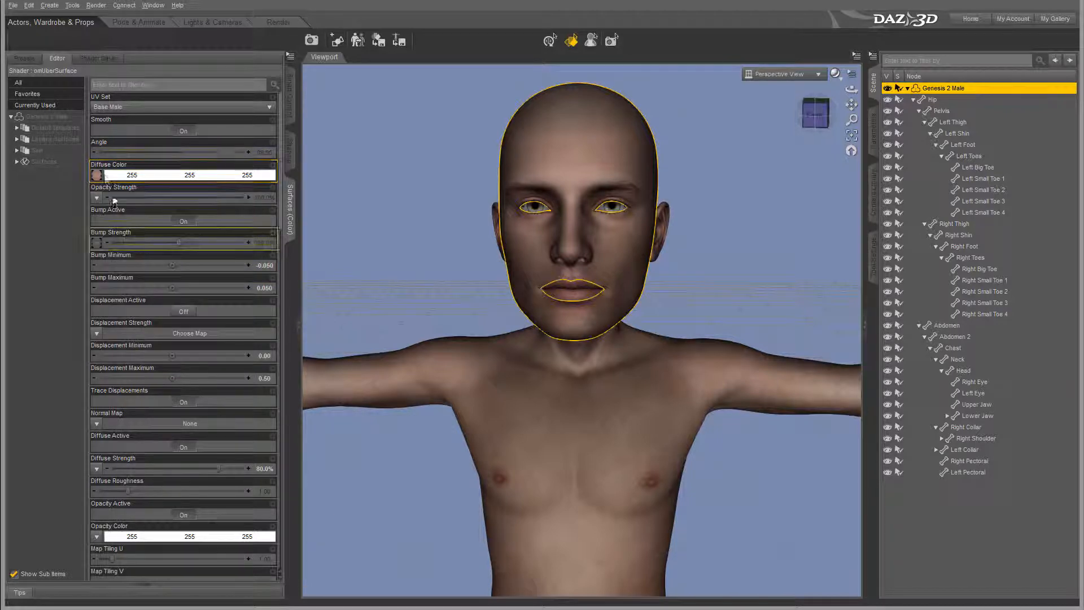
mouse_move(97, 174)
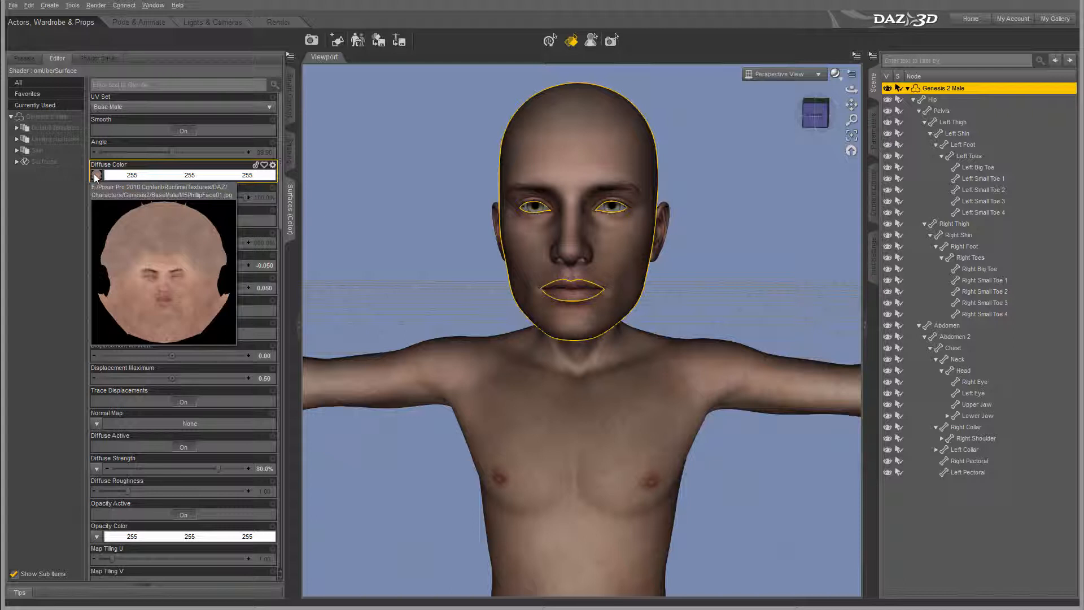
click(97, 175)
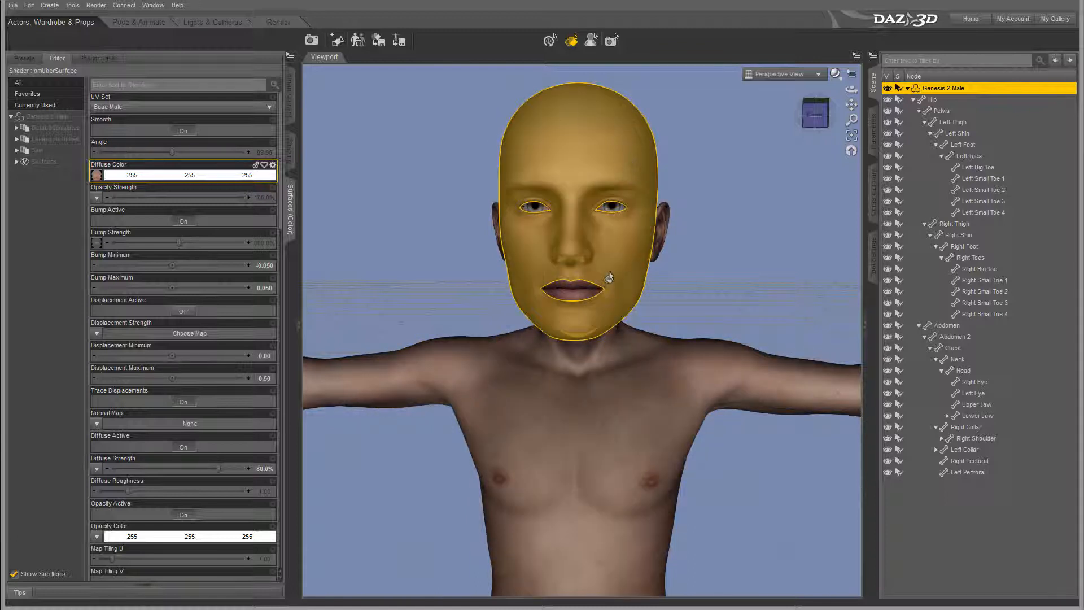
mouse_move(624, 239)
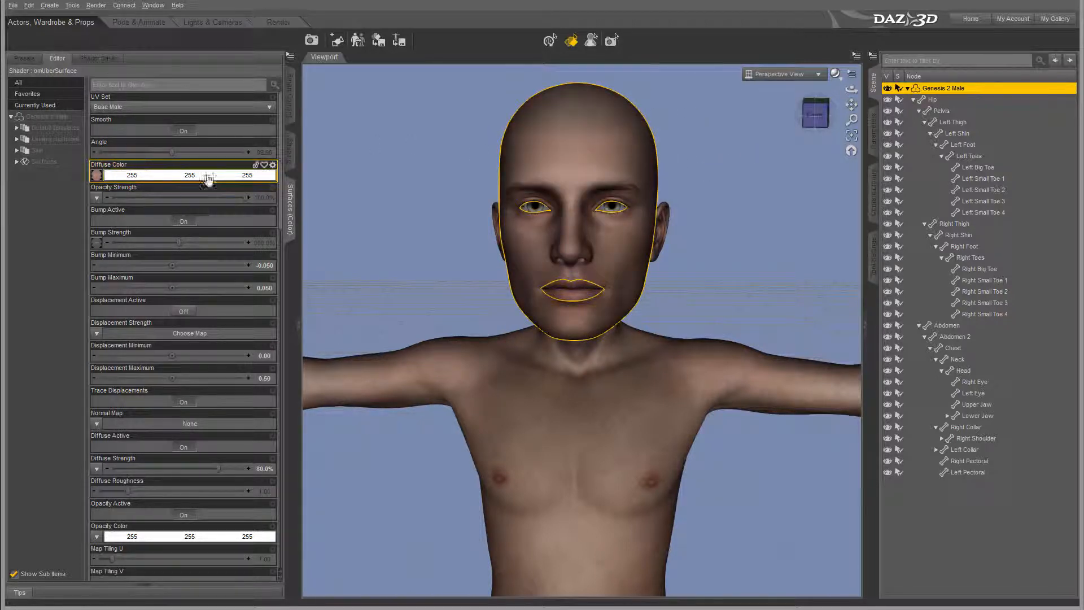
mouse_move(98, 175)
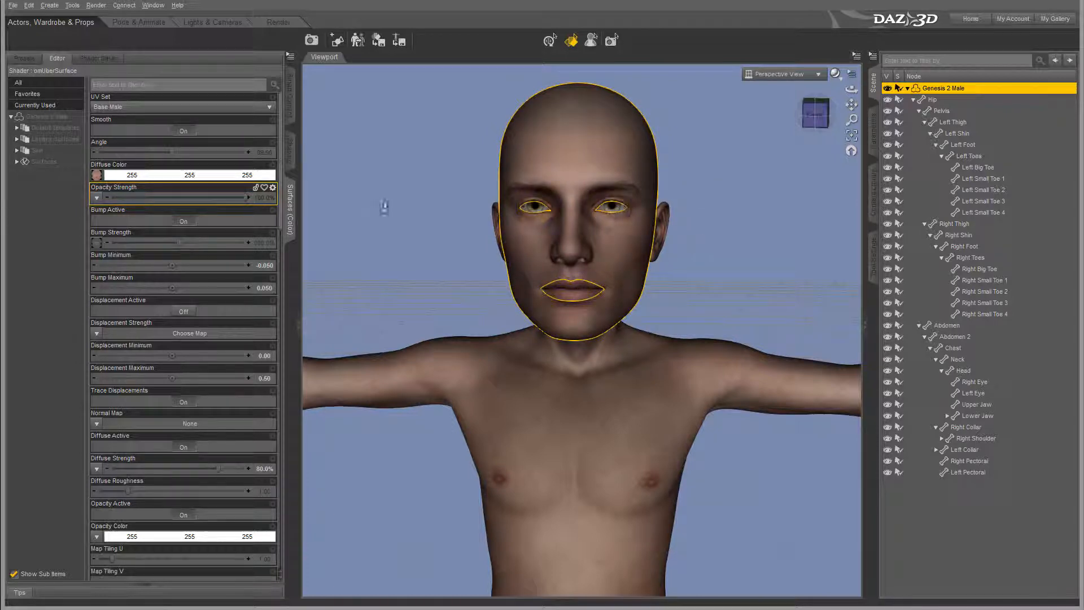
mouse_move(165, 151)
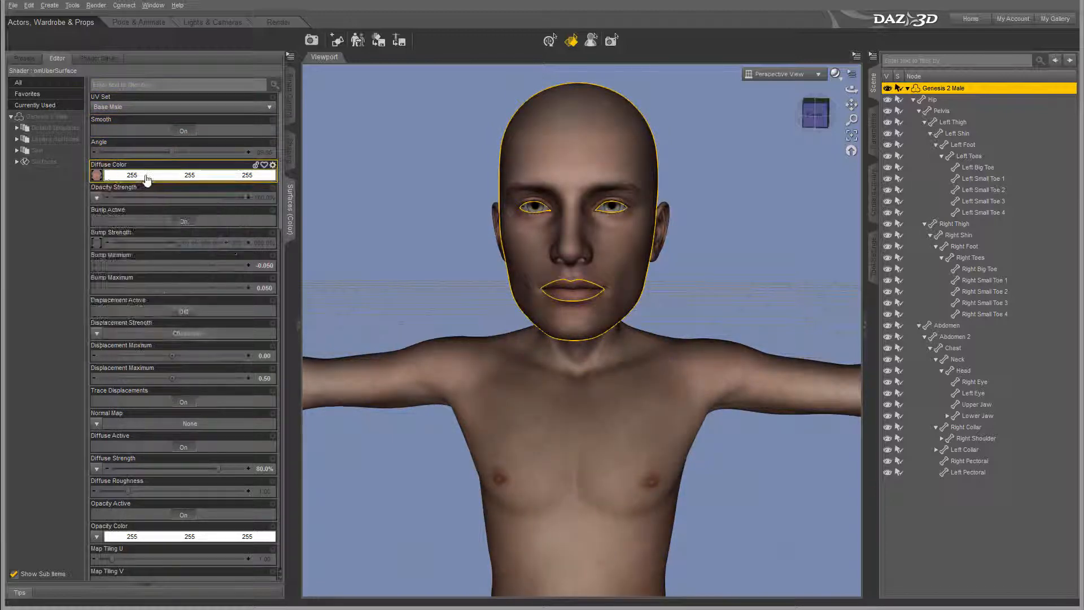
Set the face's diffuse colour to dark brown (86, 74, 65) and bump strength to 178%
click(98, 174)
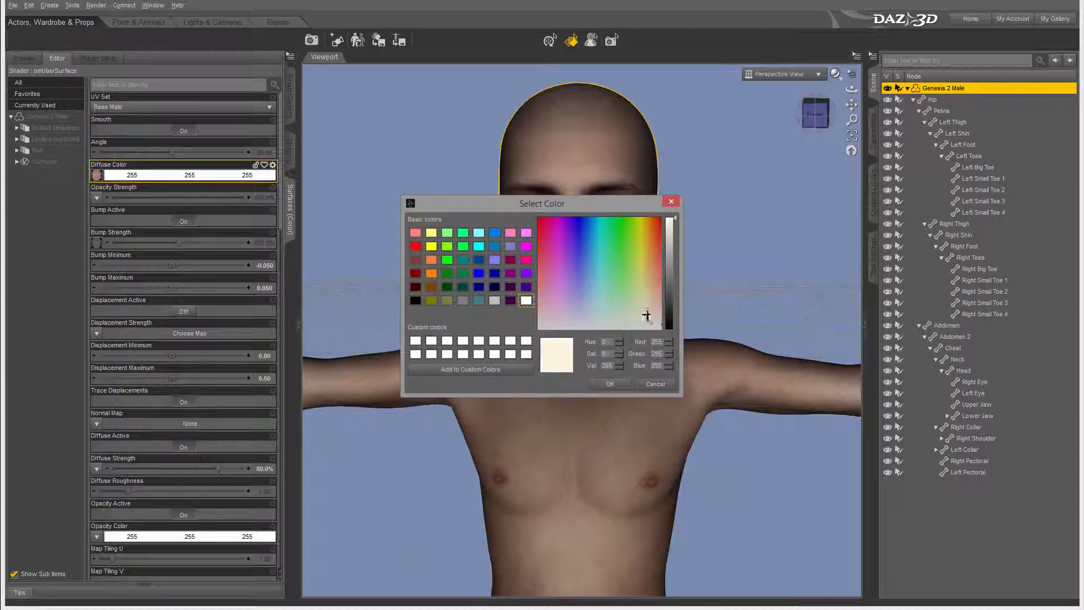
click(650, 300)
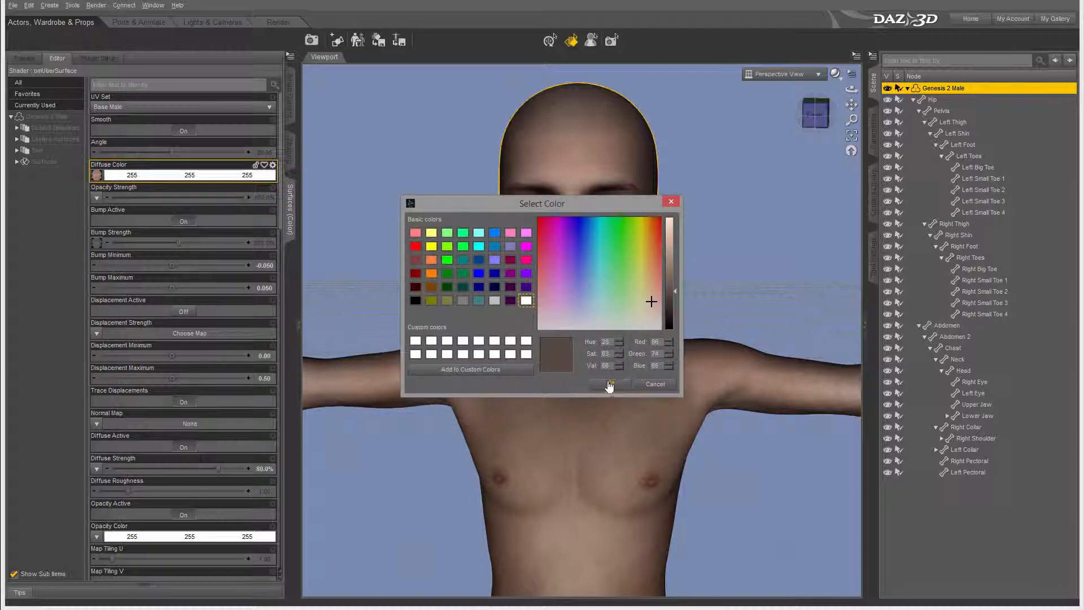
click(607, 384)
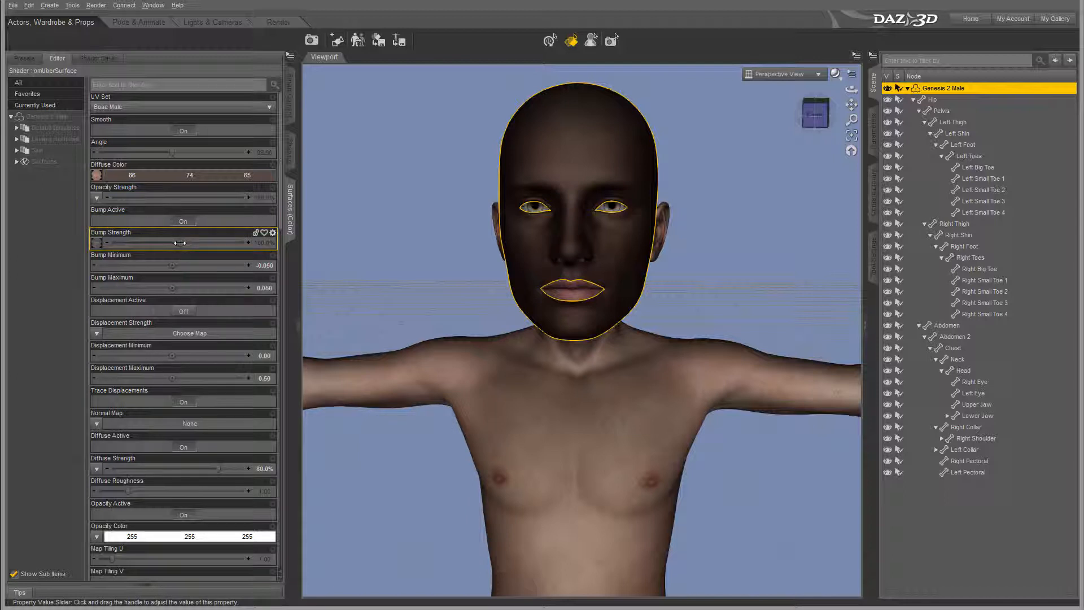
drag(108, 242, 231, 243)
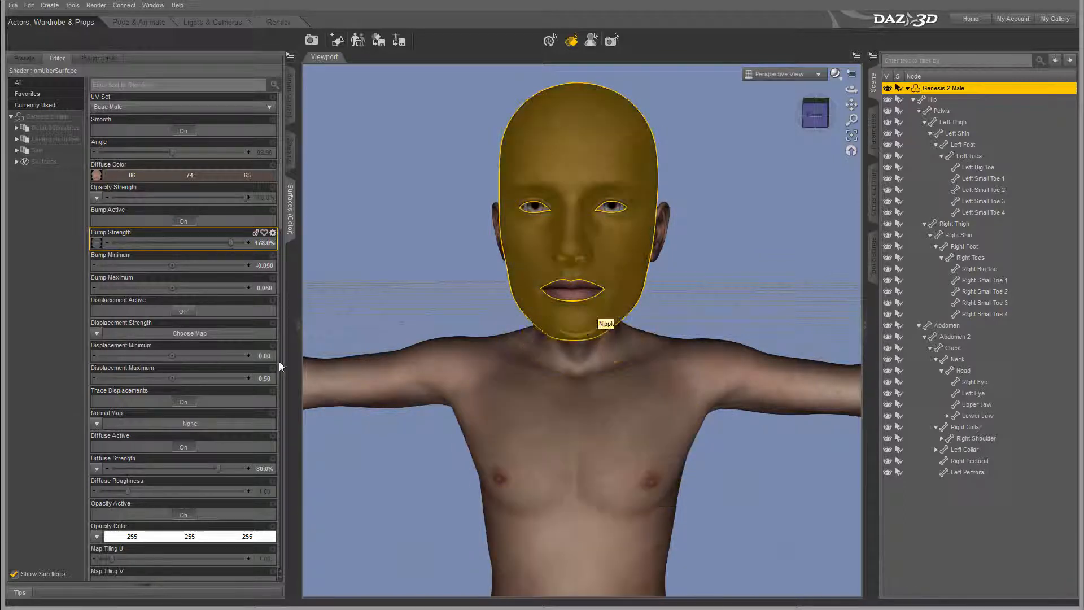
Lower the face's specular strength and reduce its shininess to about 22.5%
click(183, 254)
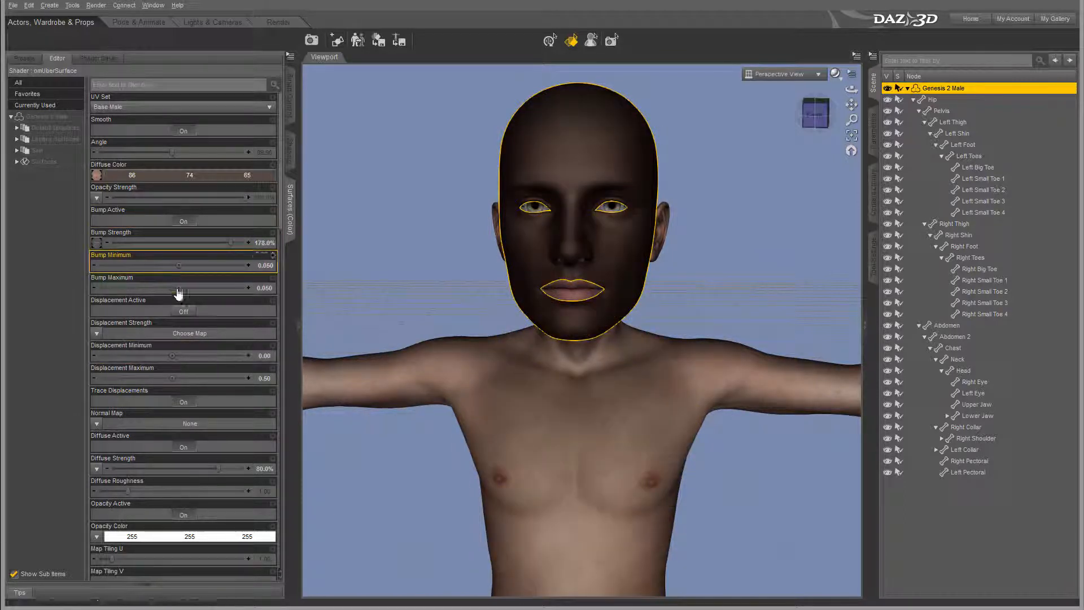
scroll(down, 3)
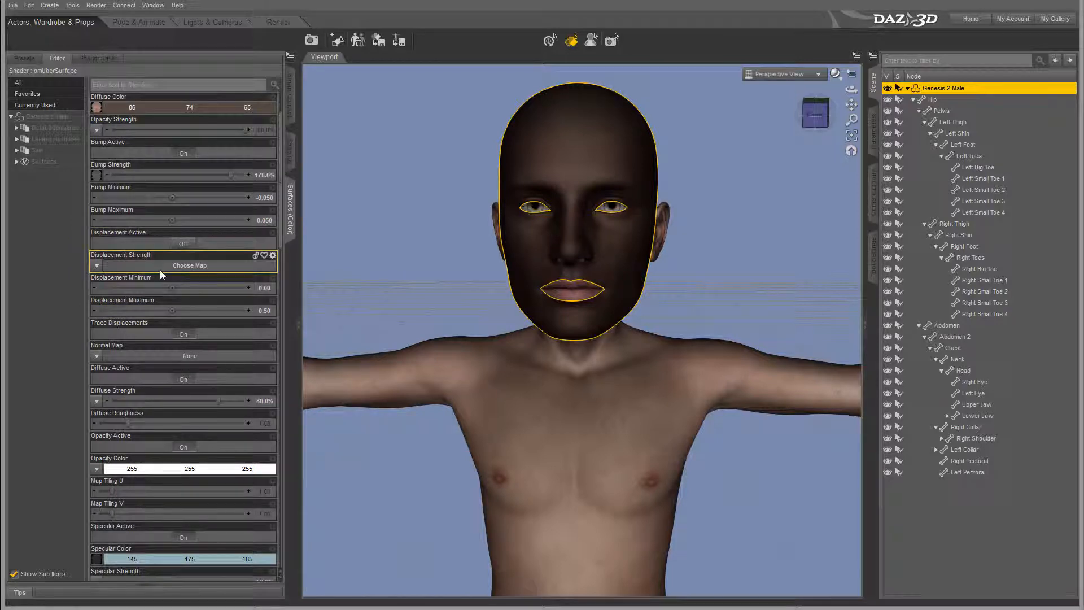
click(182, 232)
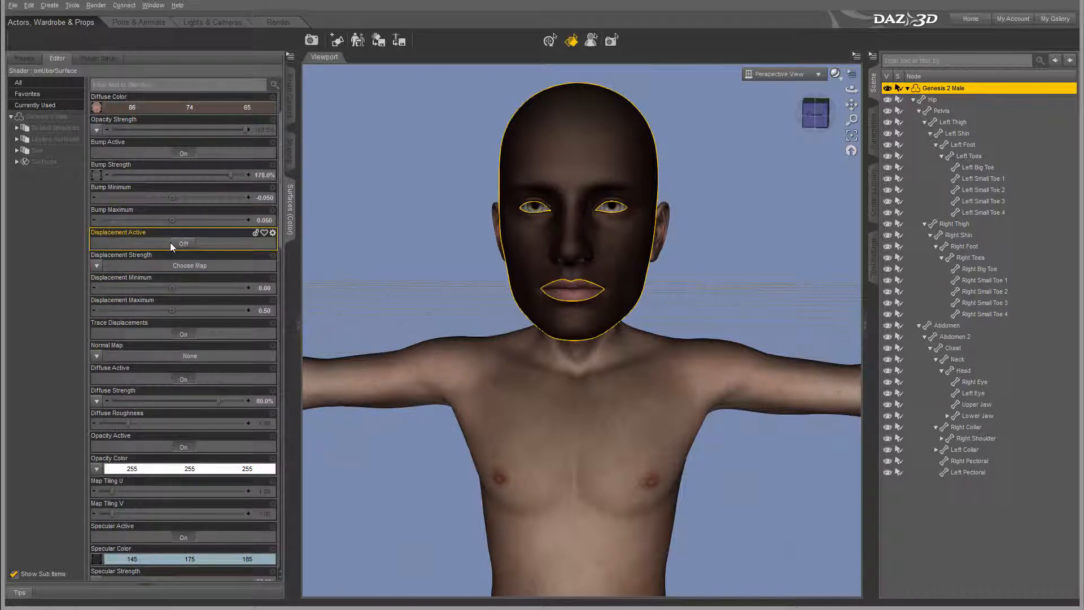
scroll(down, 3)
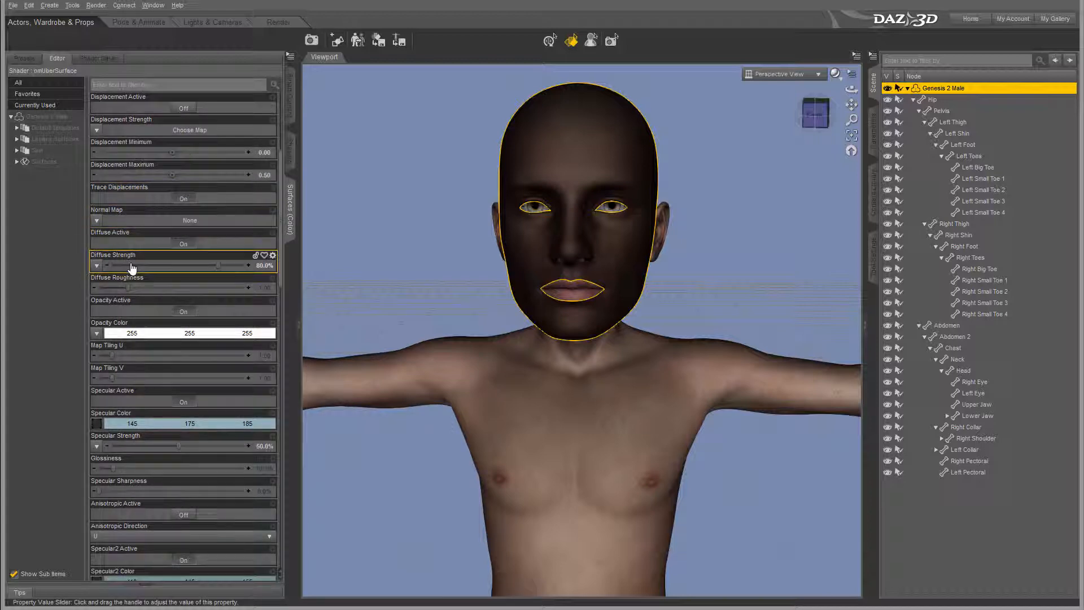
scroll(down, 3)
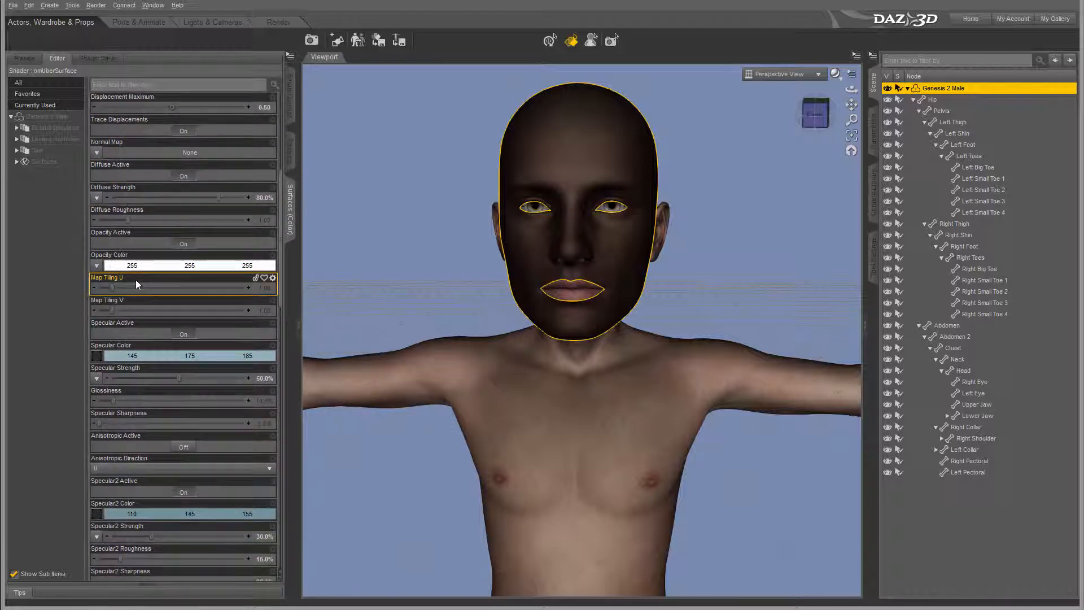
scroll(down, 3)
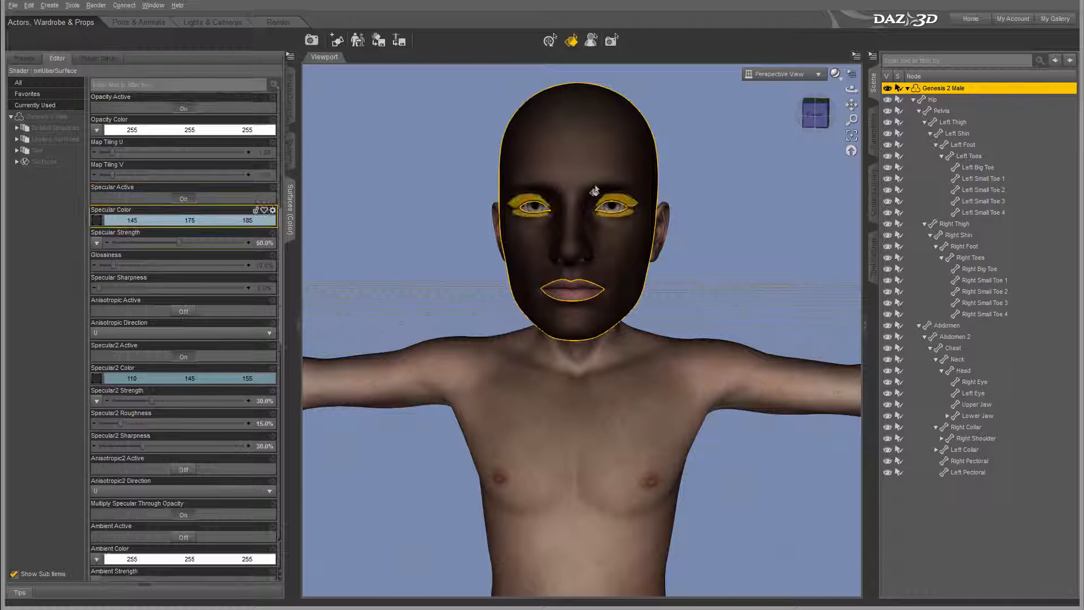
drag(179, 242, 143, 243)
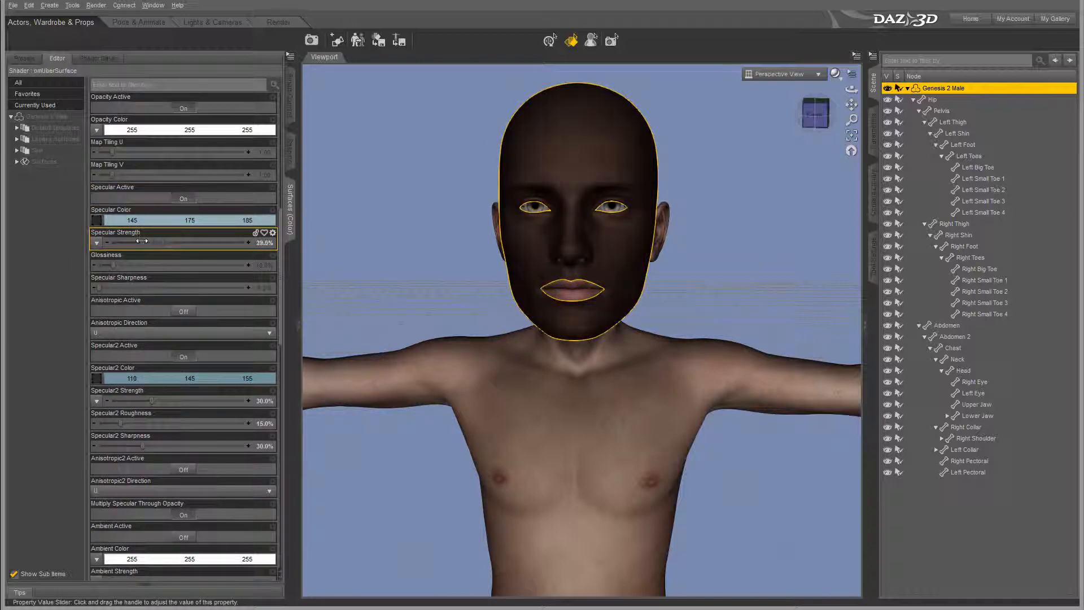
drag(143, 242, 121, 241)
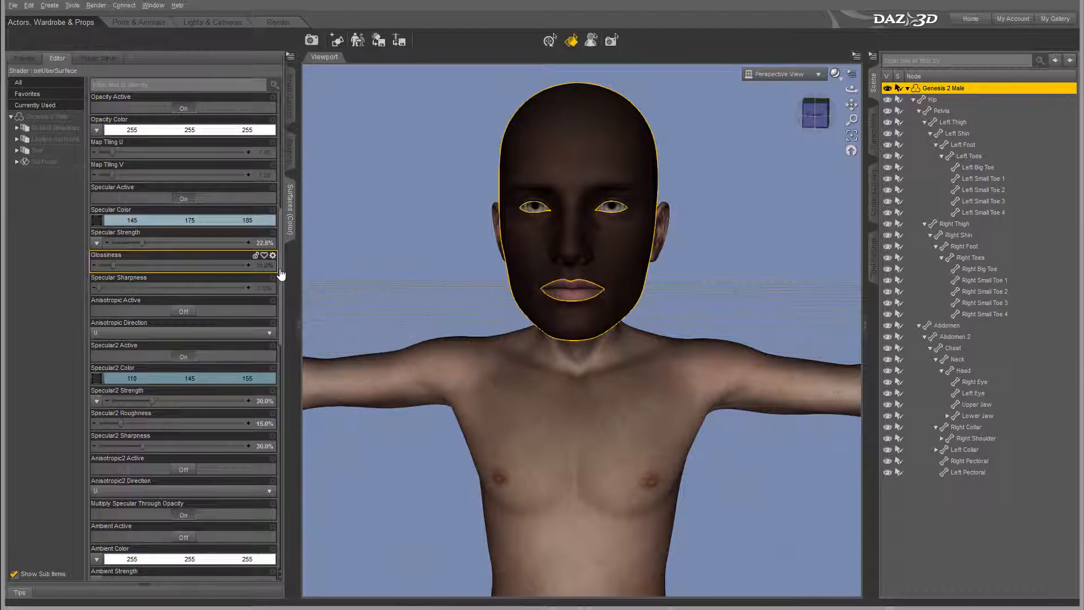
Scroll through the remaining Face surface properties toward the Torso surface
scroll(down, 3)
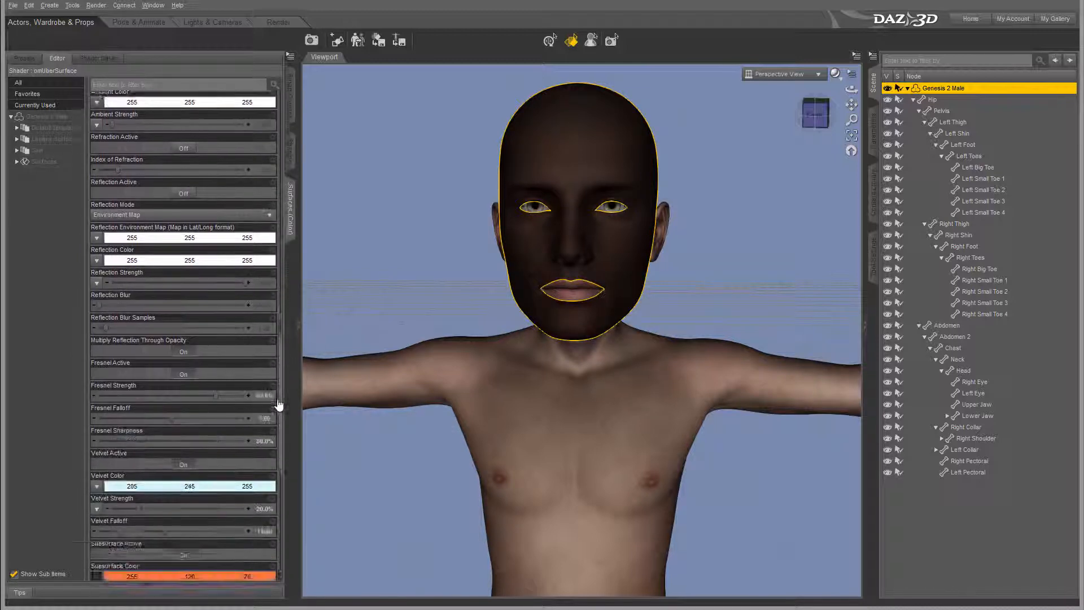
scroll(down, 3)
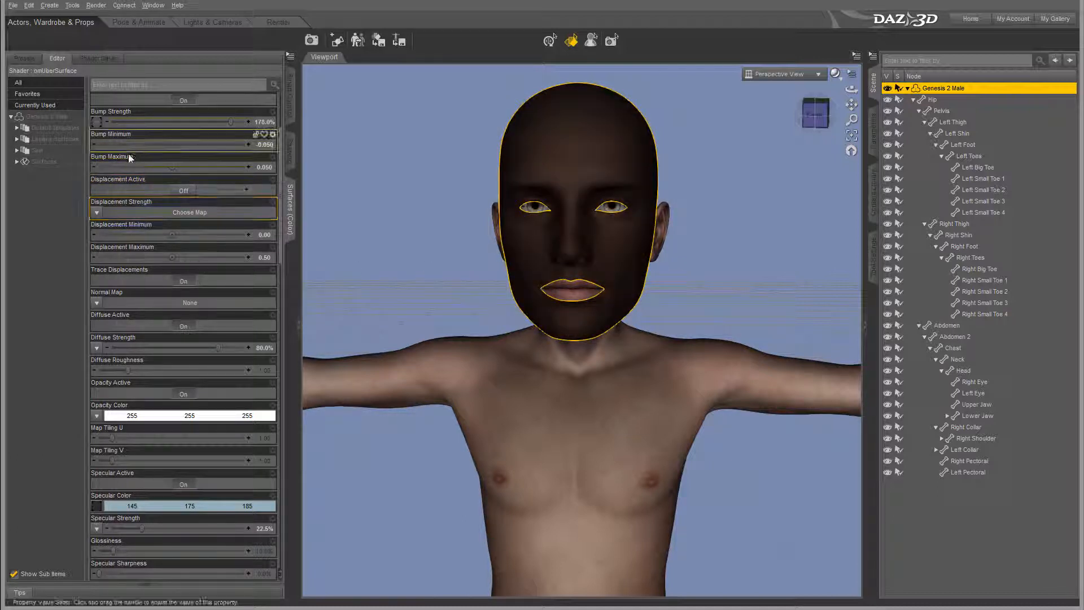
scroll(down, 3)
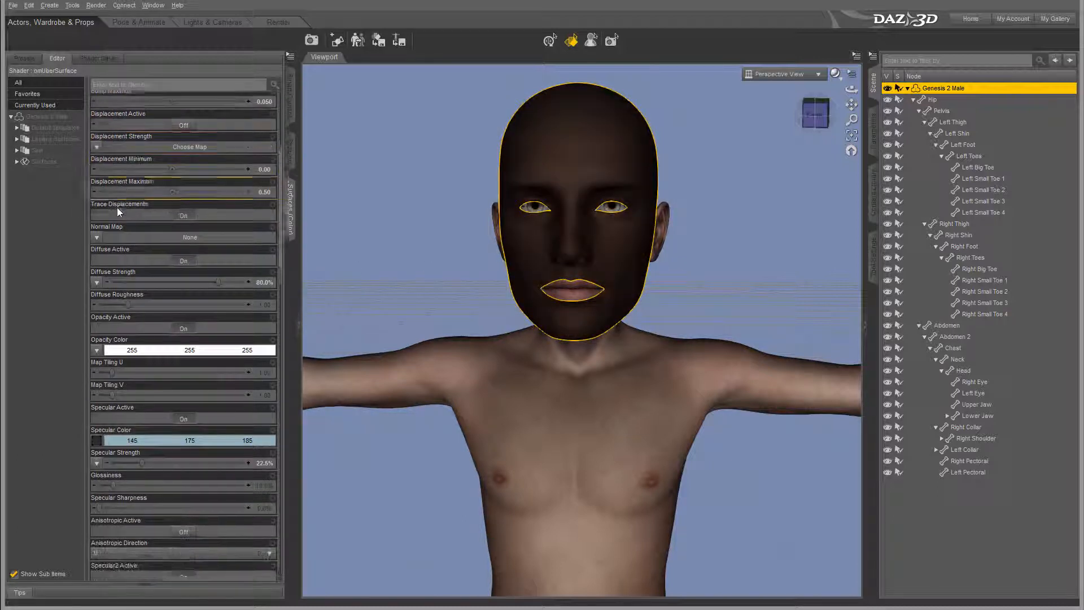
scroll(down, 3)
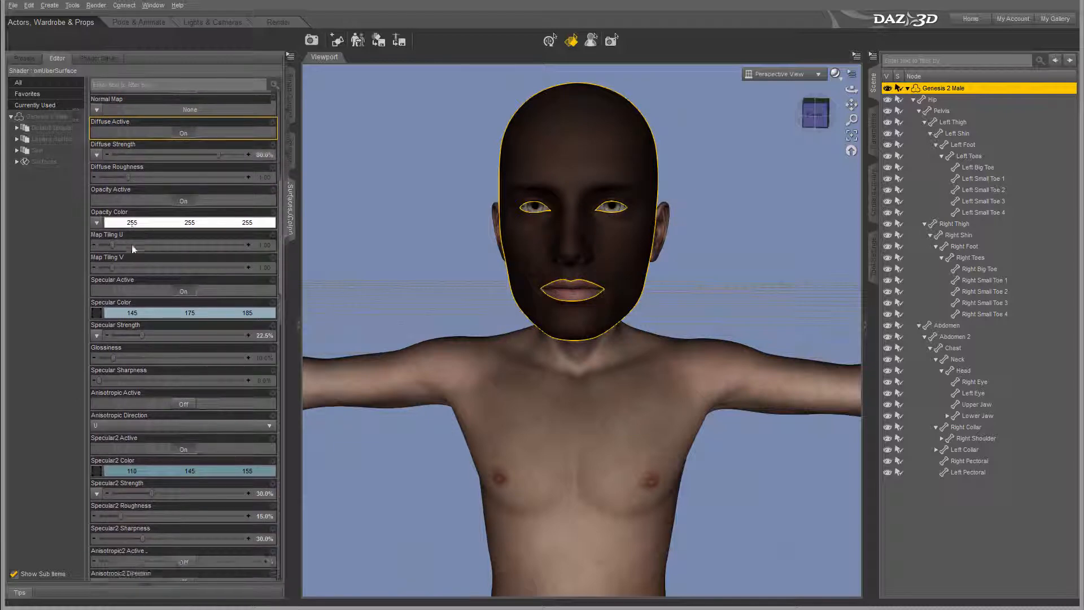
scroll(down, 3)
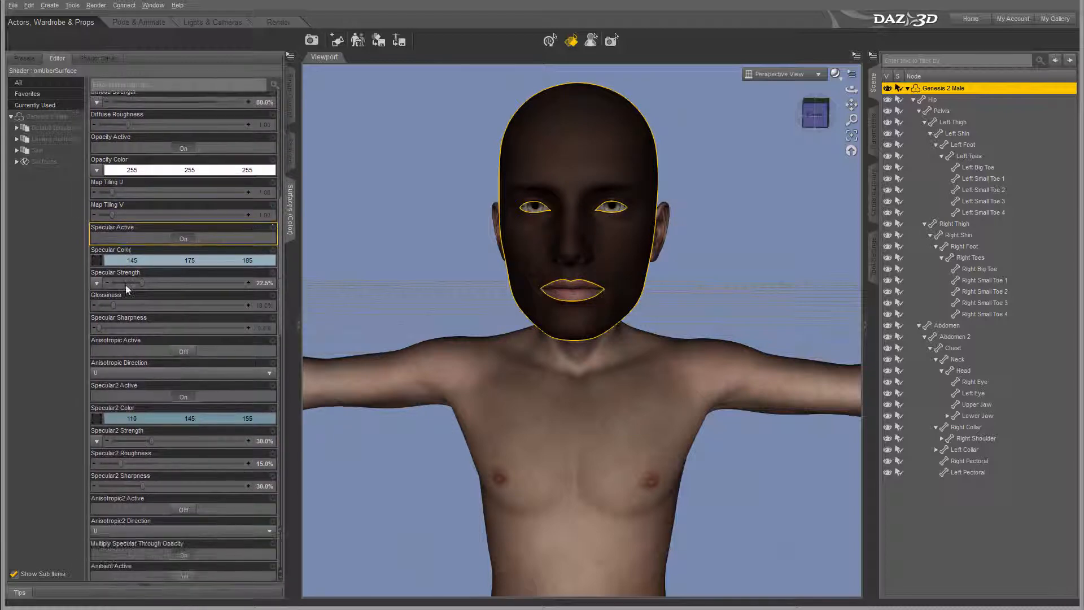
scroll(down, 3)
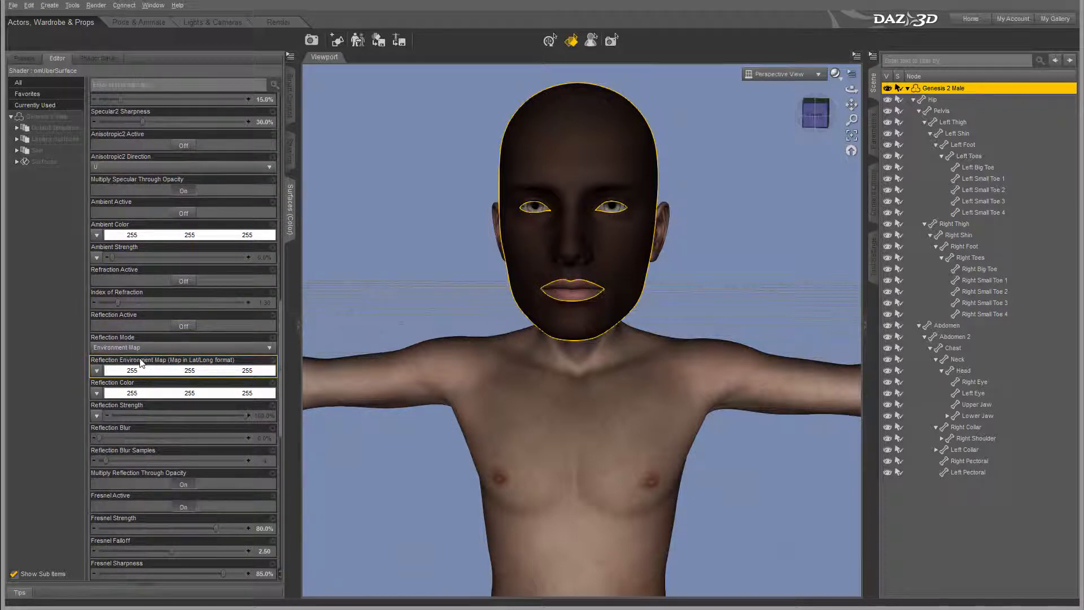
scroll(down, 3)
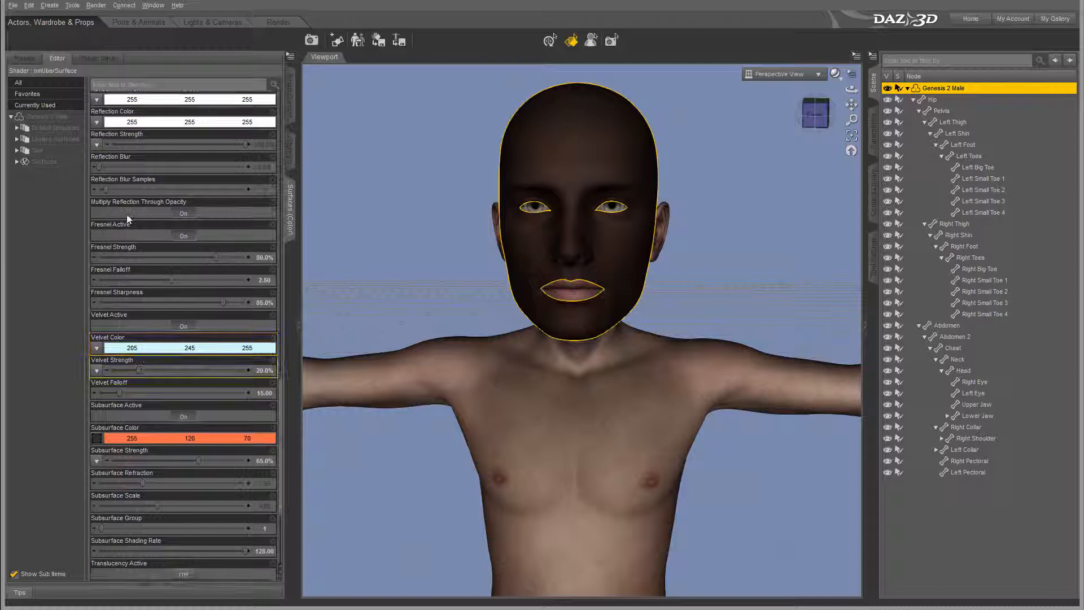
scroll(down, 3)
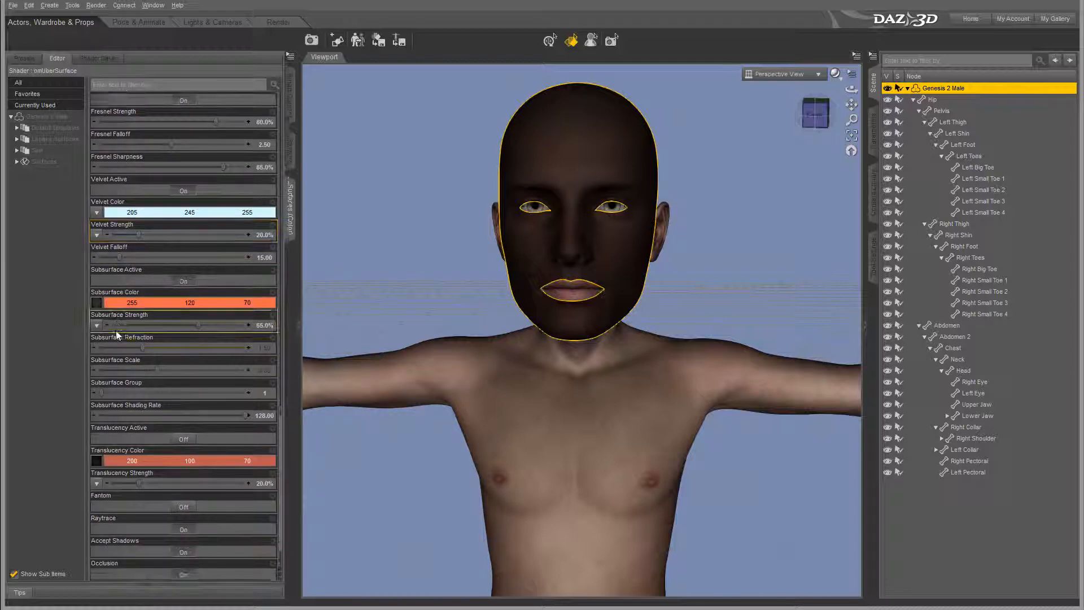
scroll(down, 3)
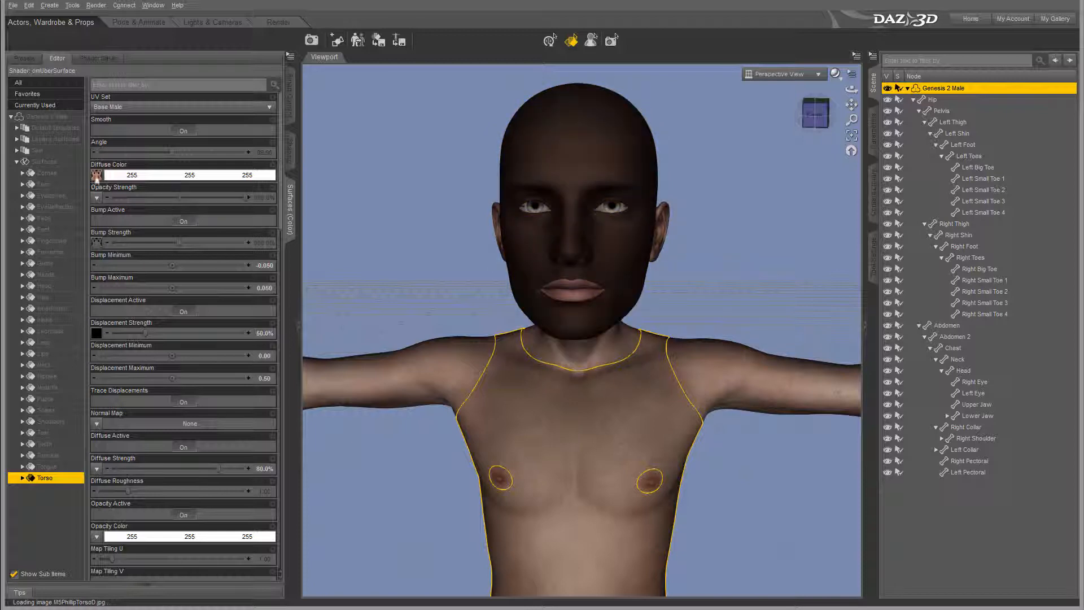
Set the torso's opacity colour to pale green and its diffuse colour to dark green
scroll(down, 3)
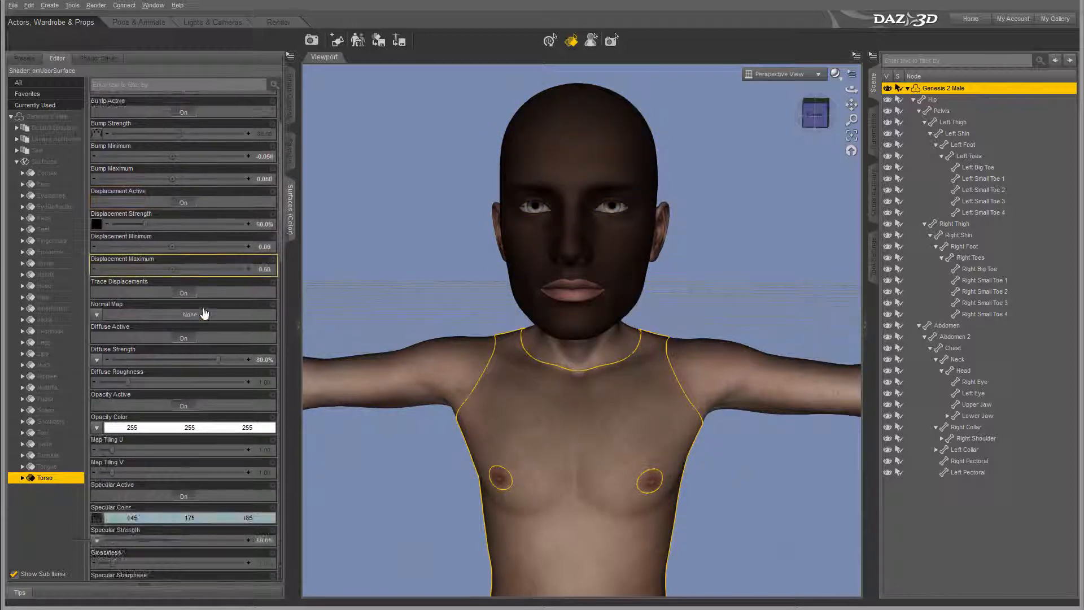
scroll(down, 3)
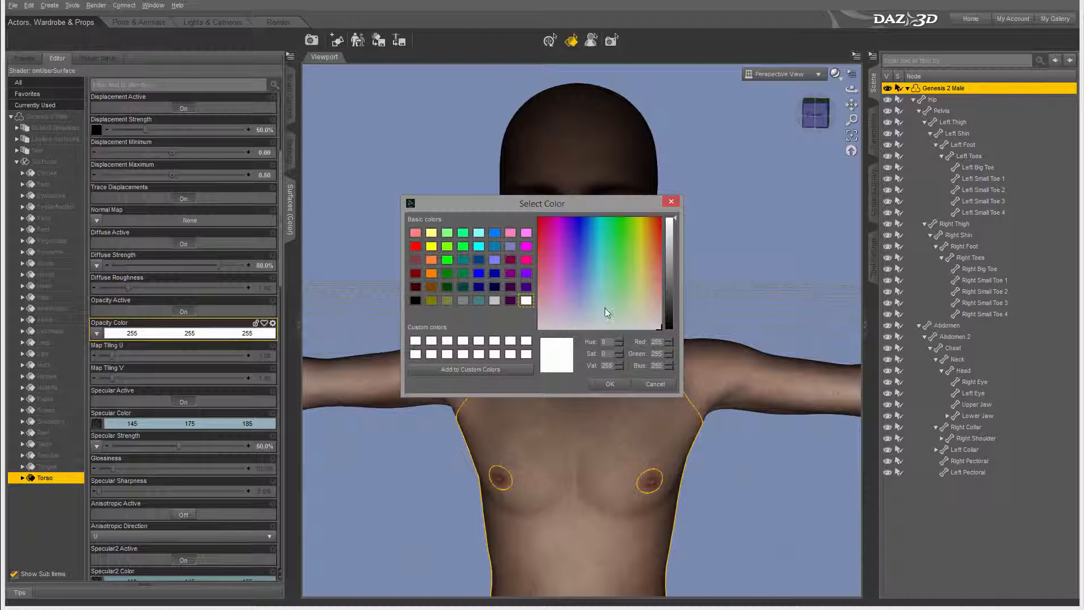
click(613, 282)
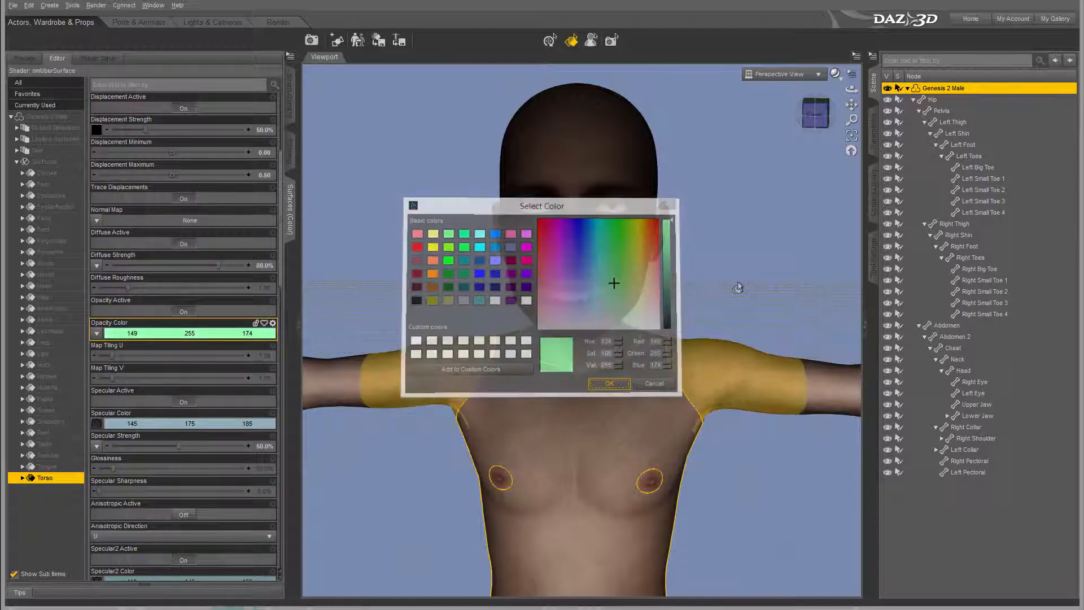
click(608, 383)
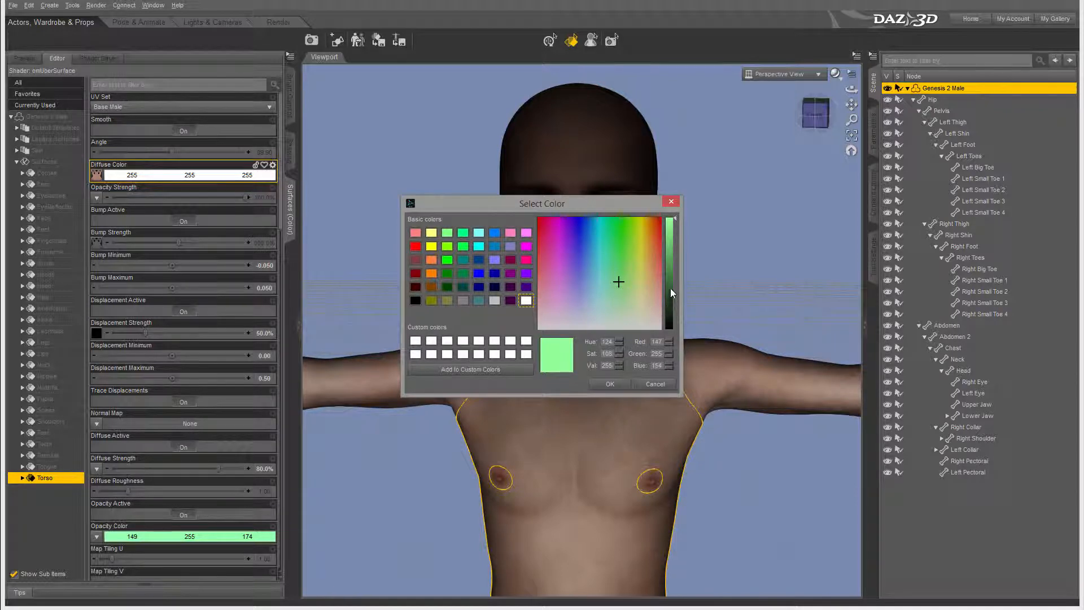
click(607, 384)
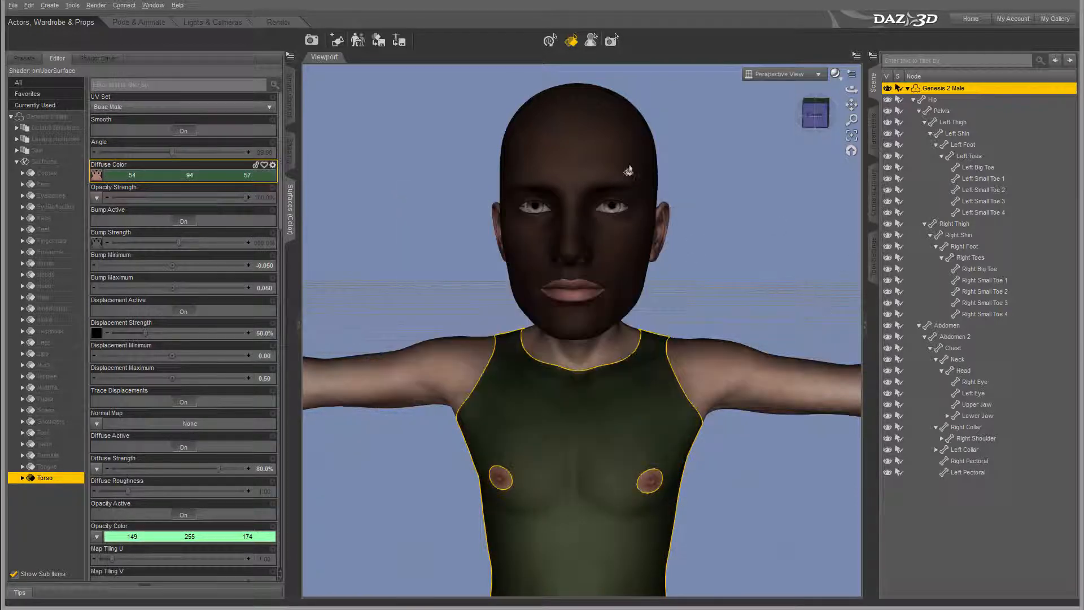
Set the Face surface's diffuse colour to dark green, matching the torso
click(44, 218)
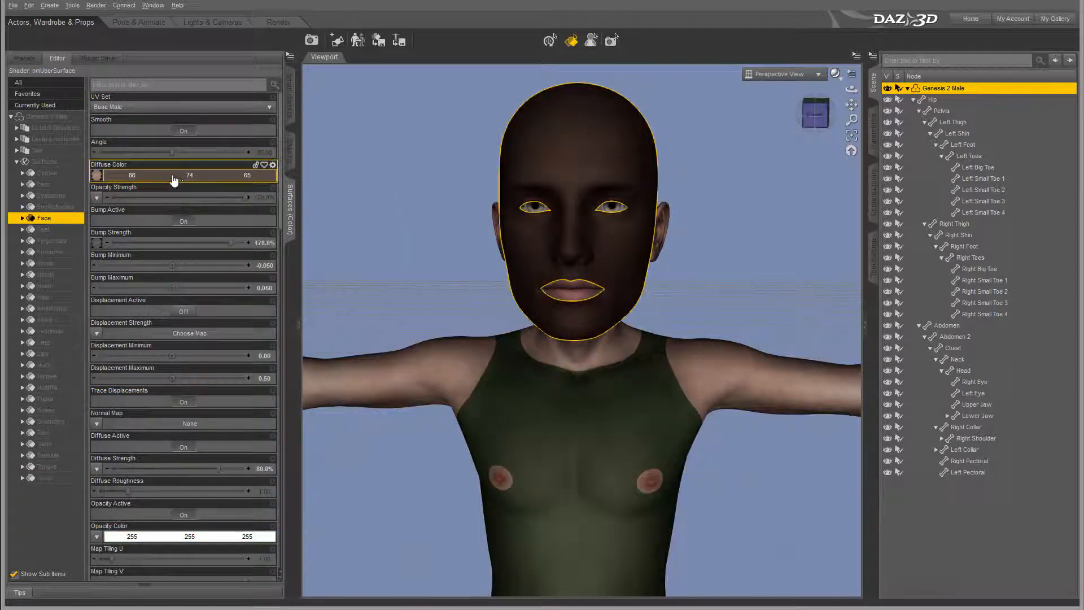
click(97, 175)
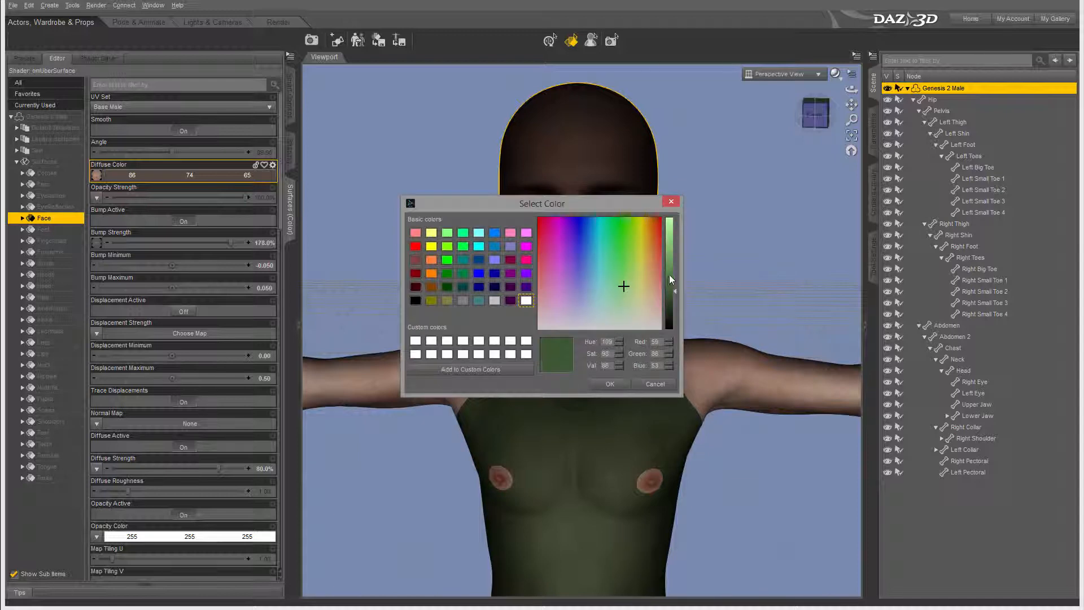
click(607, 384)
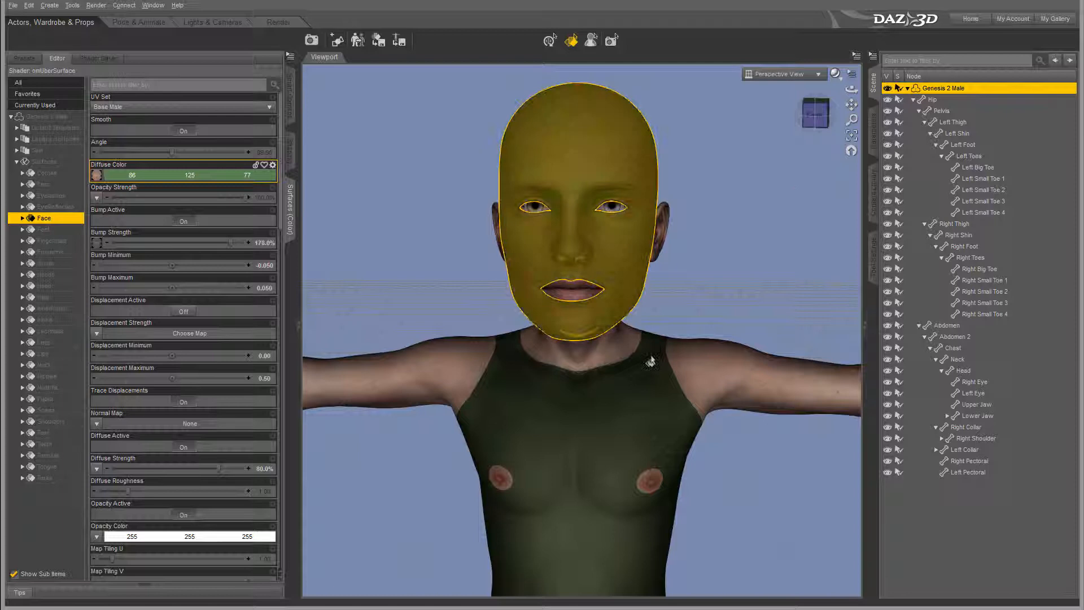
click(44, 364)
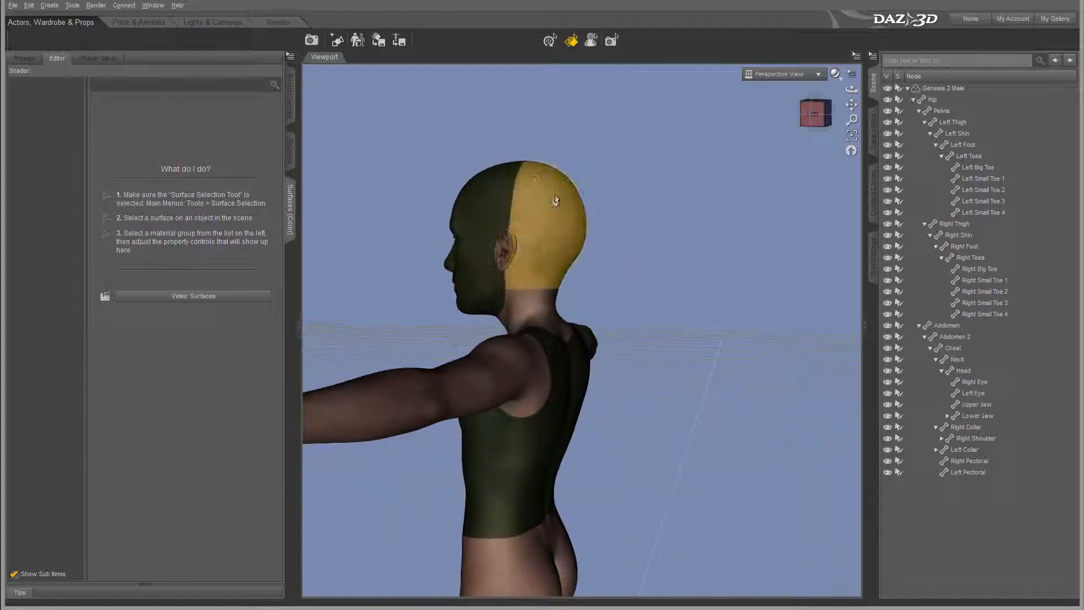
Select the back of the skull to load the Head surface in the Surfaces editor
click(532, 208)
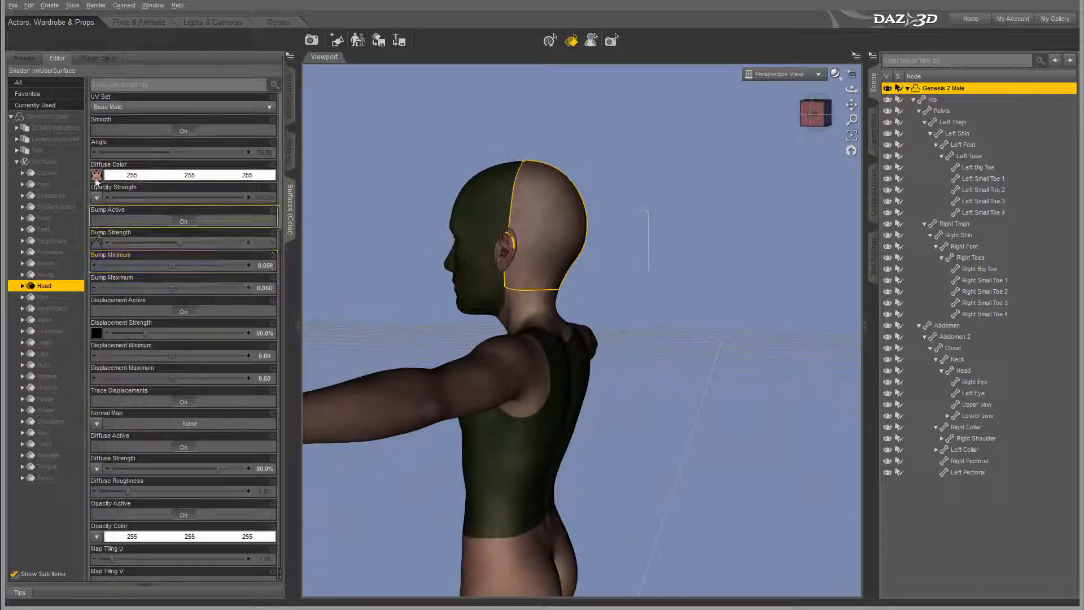
mouse_move(98, 173)
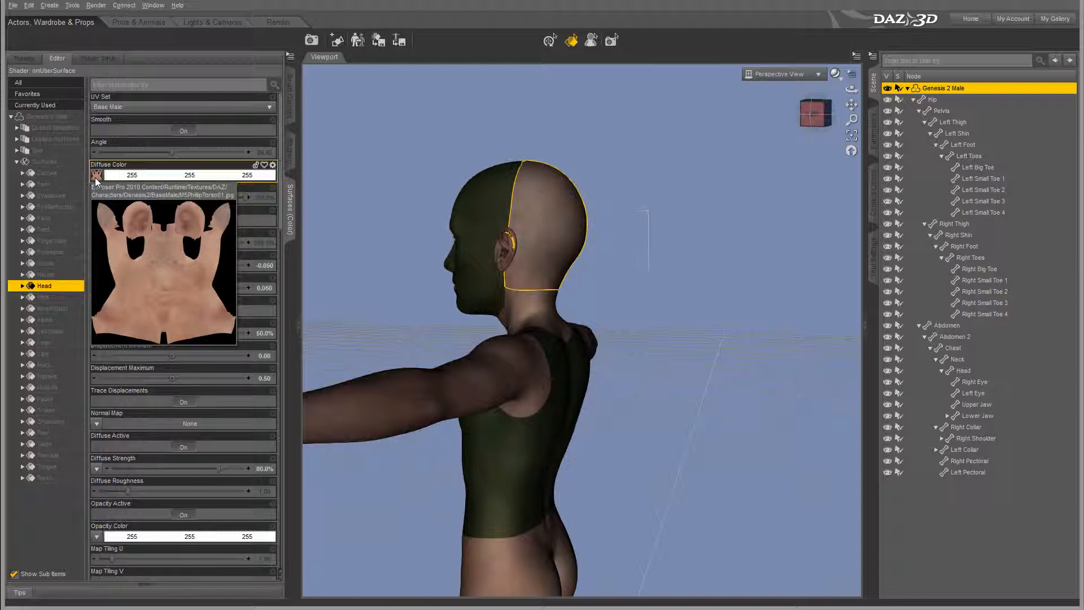